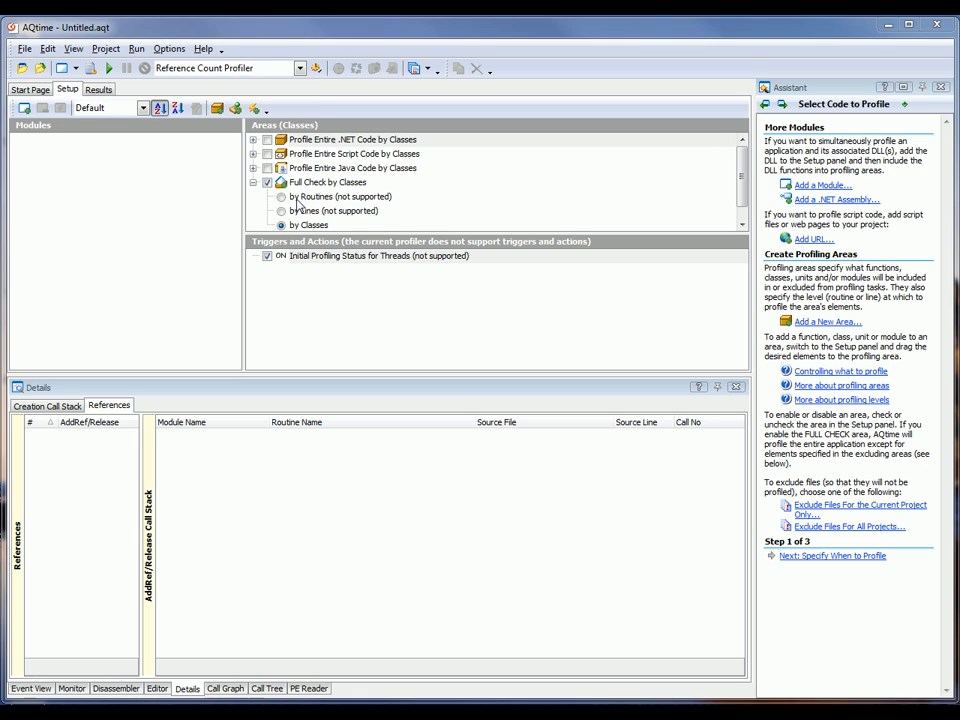
# Switch the project from Reference Count to the Allocation Profiler, keeping Full Check by Classes.
pyautogui.click(300, 68)
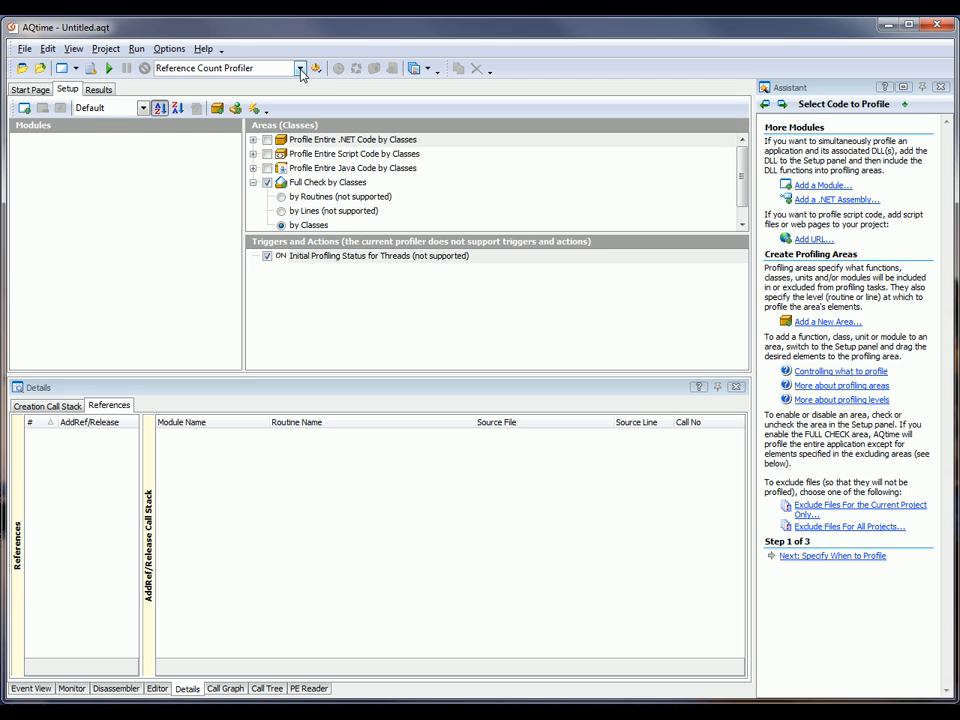
pyautogui.moveTo(127, 207)
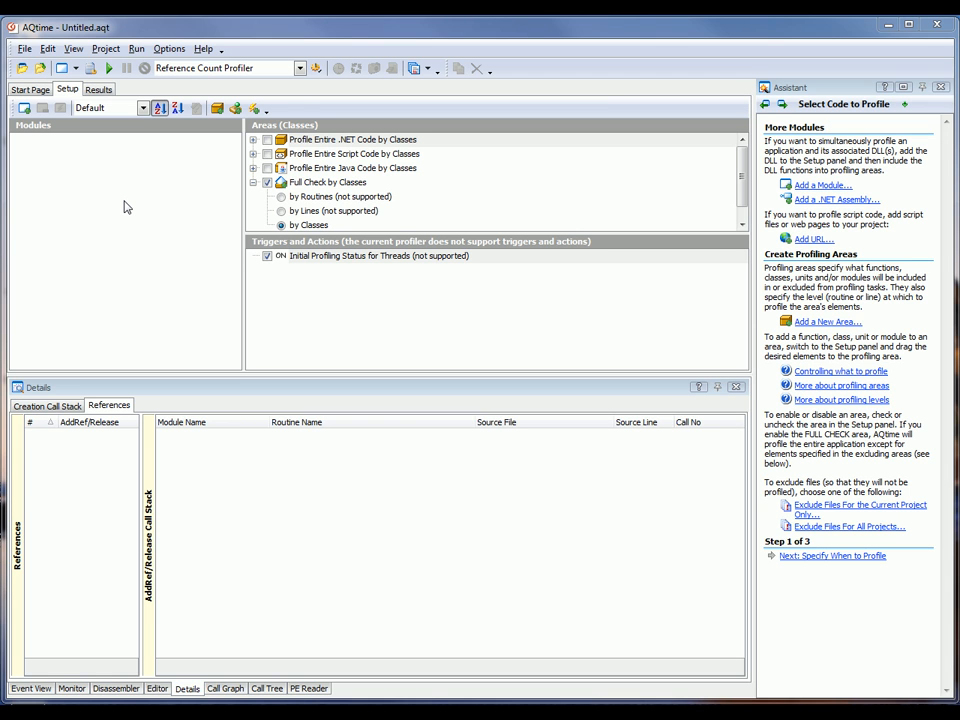
pyautogui.click(299, 68)
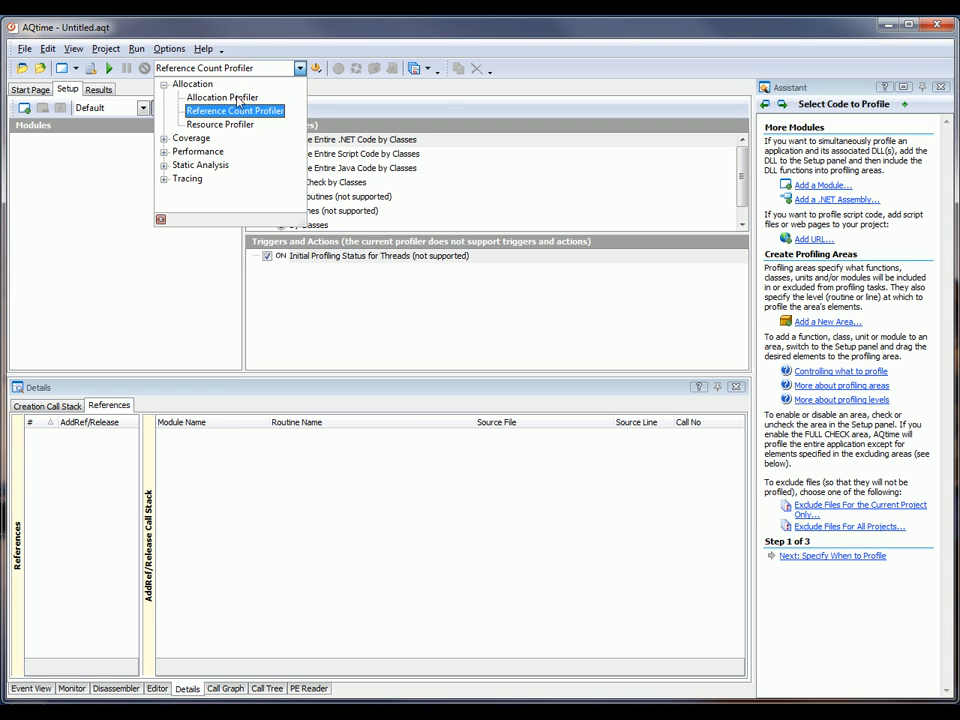
pyautogui.click(222, 97)
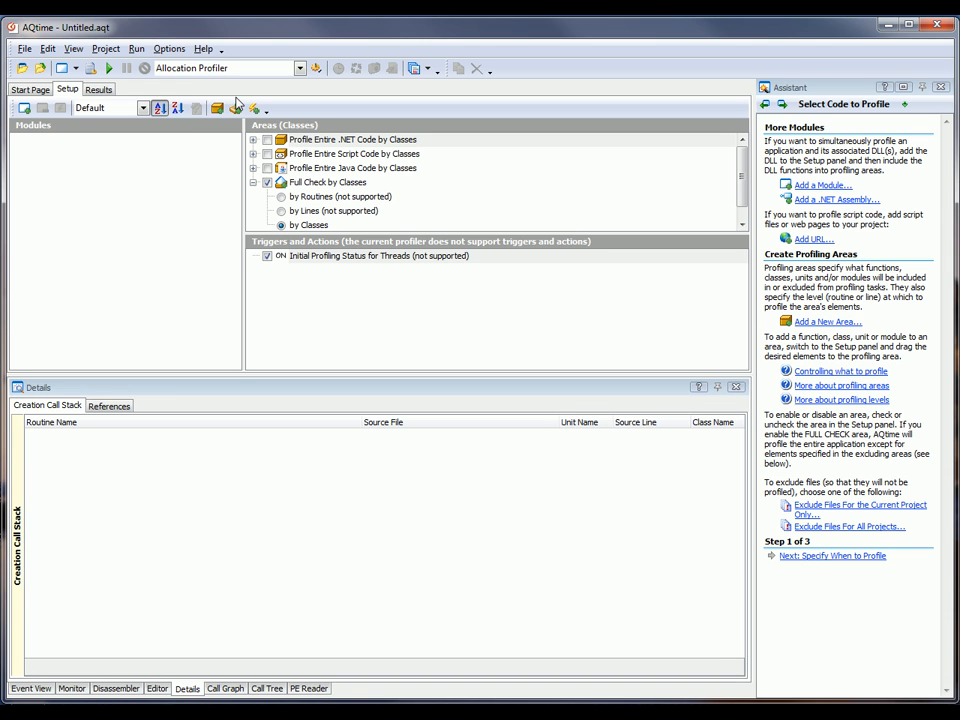
pyautogui.moveTo(243, 127)
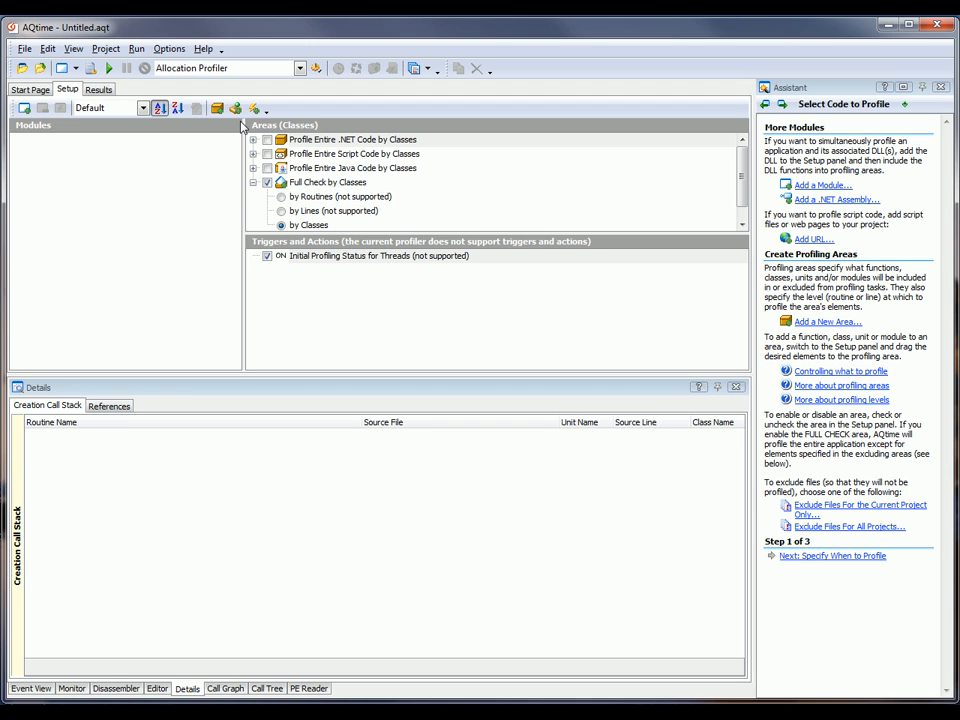
pyautogui.moveTo(313, 237)
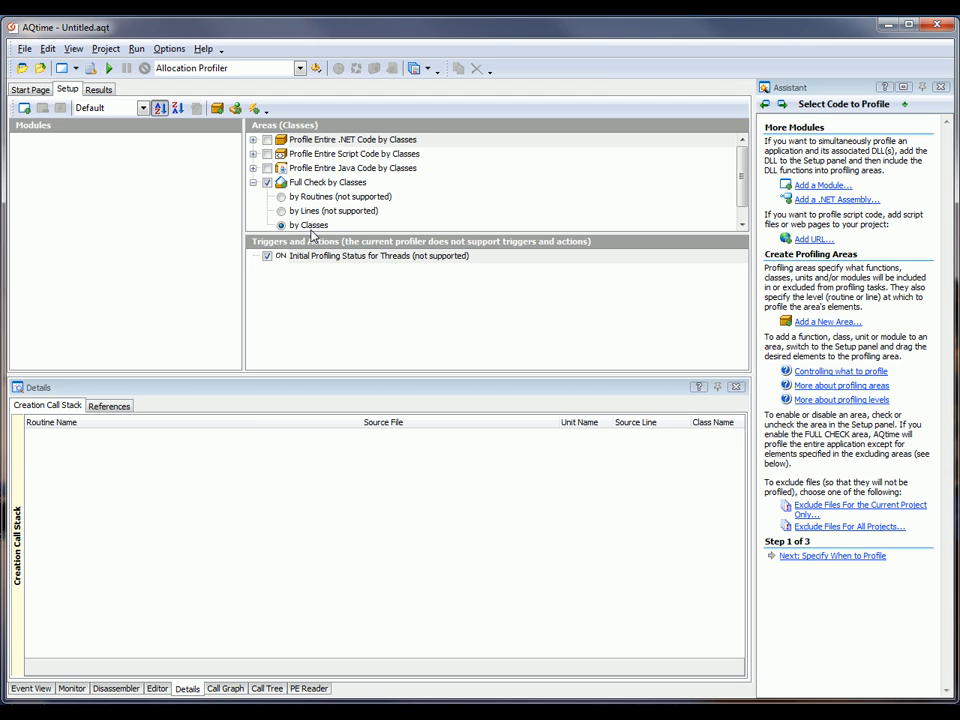
pyautogui.click(310, 224)
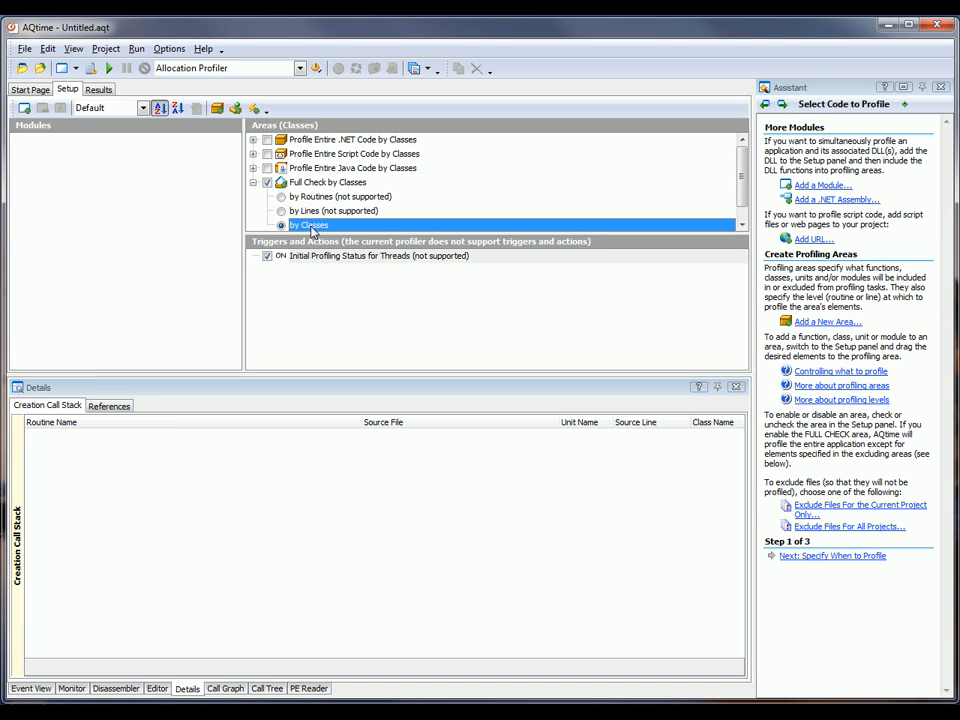
pyautogui.moveTo(142, 227)
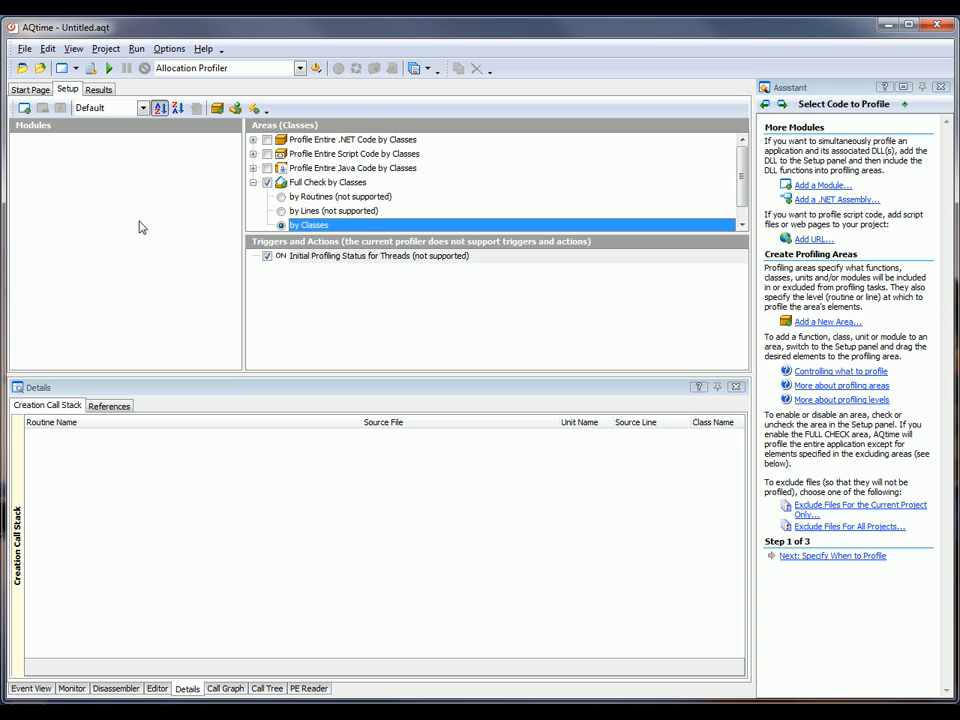
pyautogui.moveTo(107, 214)
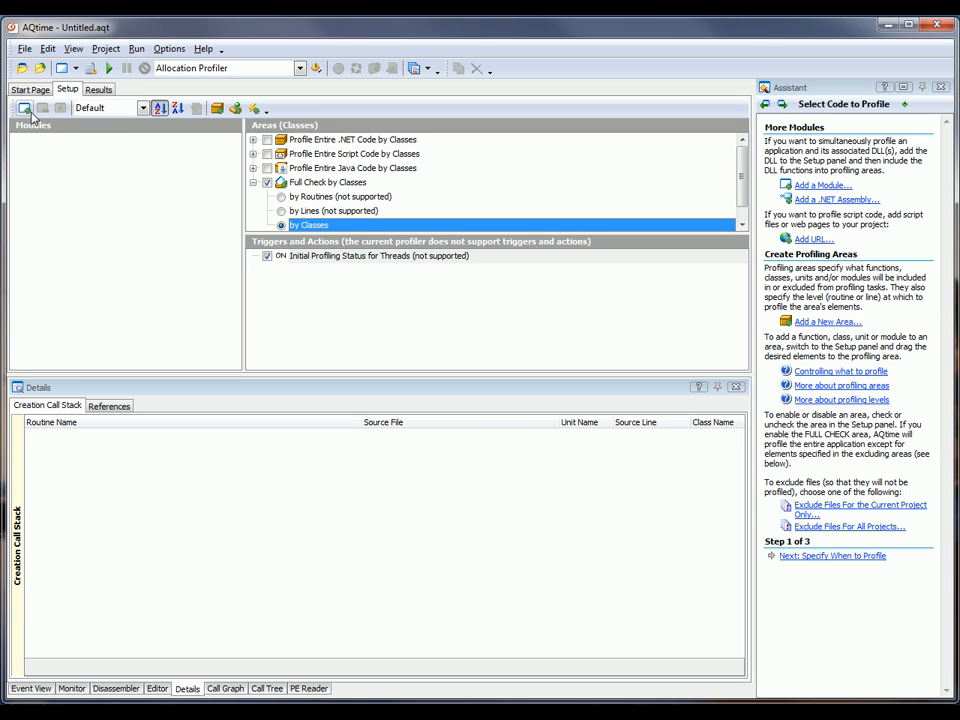
# Add Allocation.exe from the Debug folder as a project module.
pyautogui.click(25, 108)
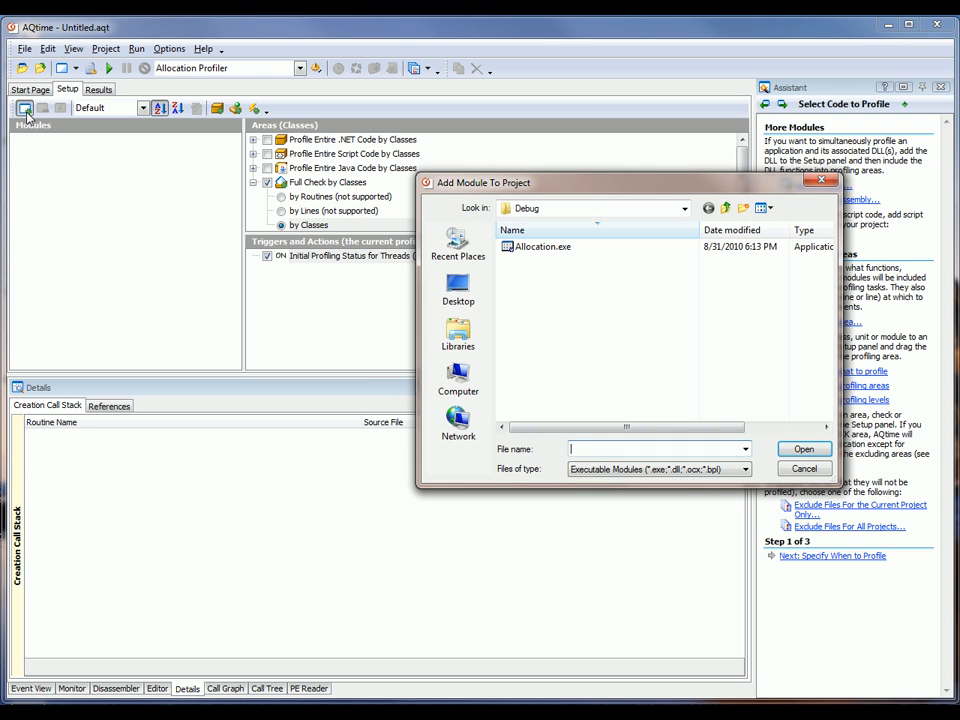
pyautogui.click(543, 246)
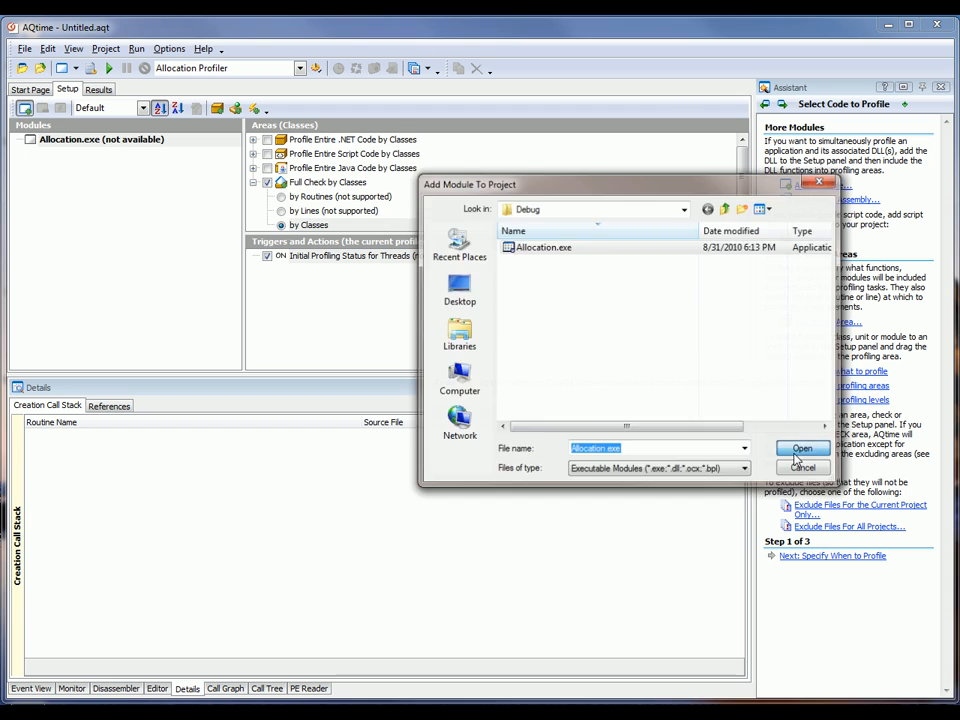
pyautogui.click(801, 447)
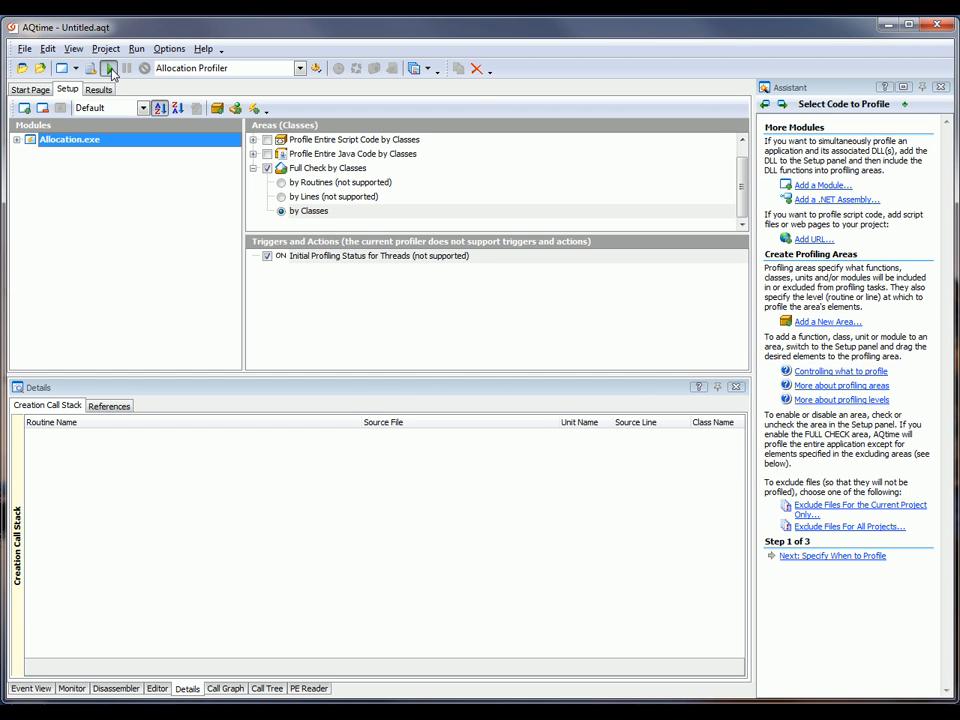
# Profile Allocation.exe with default Run Settings and enter 10 in the sample's number field.
pyautogui.click(109, 68)
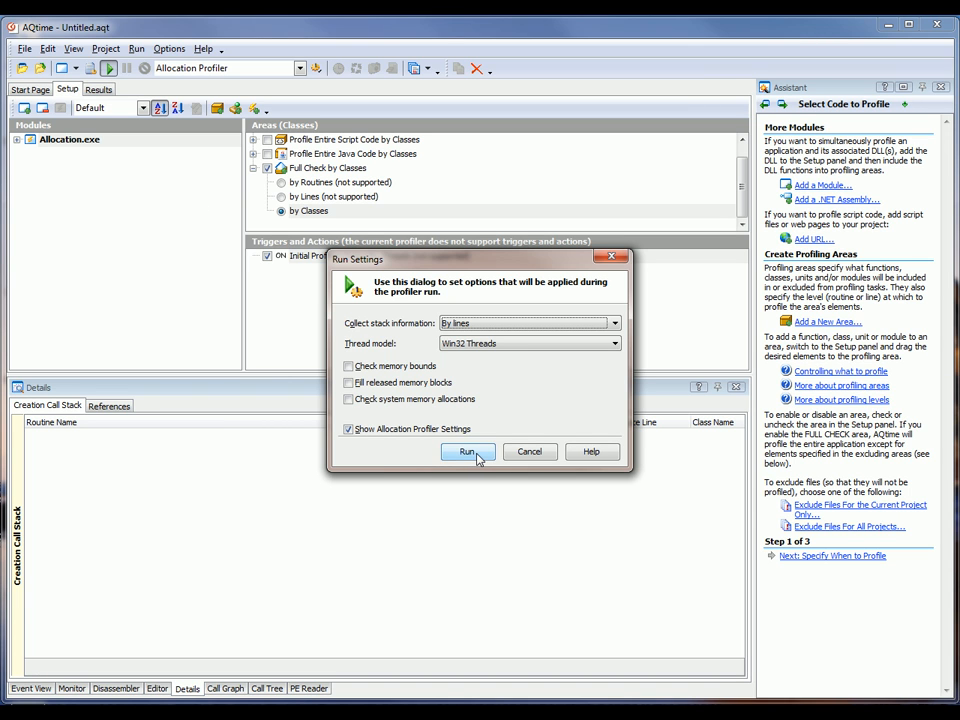
pyautogui.click(467, 451)
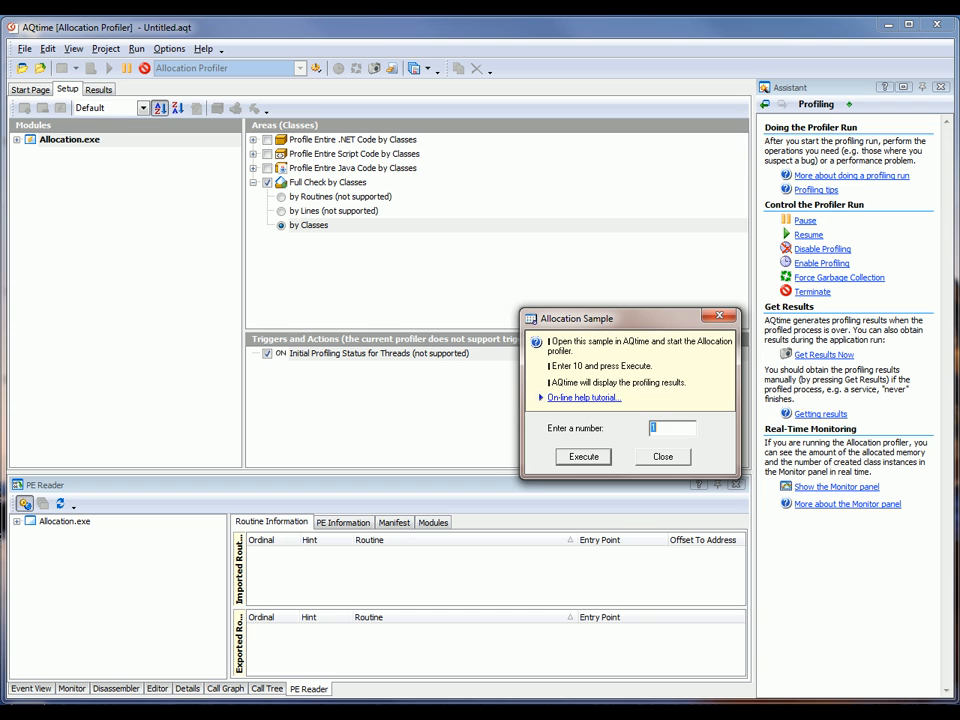
pyautogui.write('10')
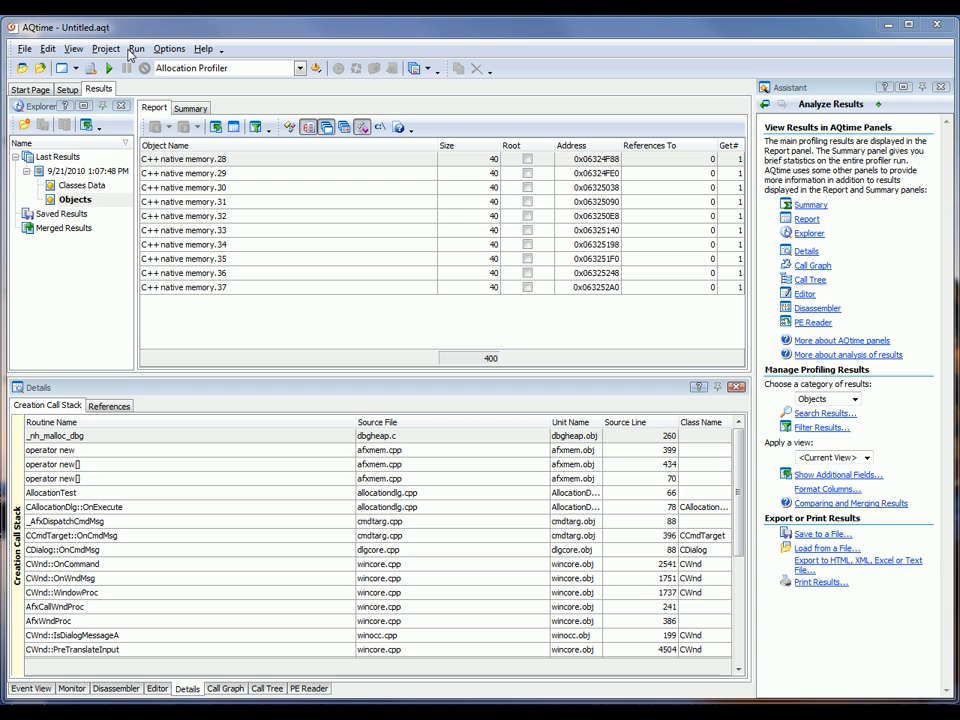
# Show the 1:07:48 PM result's Objects list and its Call Graph for C++ native memory.28.
pyautogui.click(75, 199)
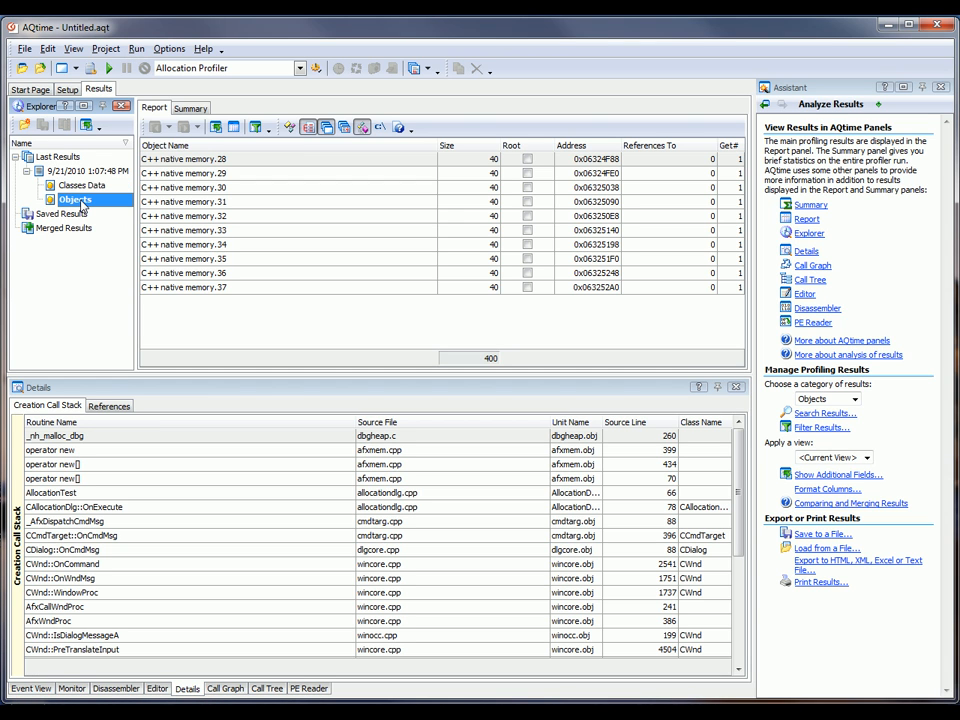
pyautogui.moveTo(128, 203)
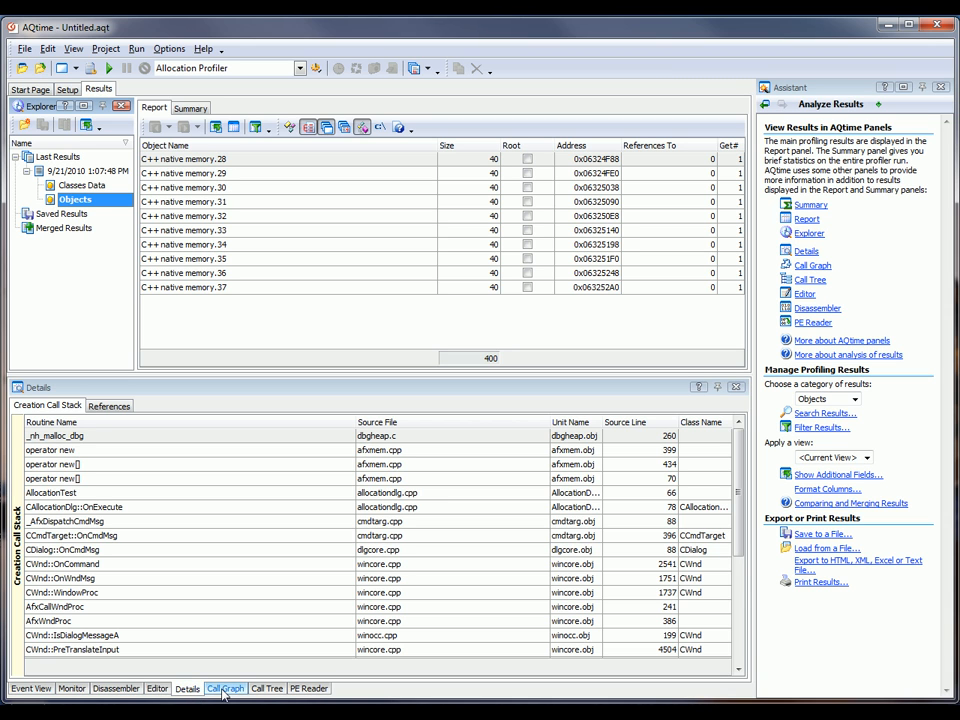
pyautogui.click(224, 688)
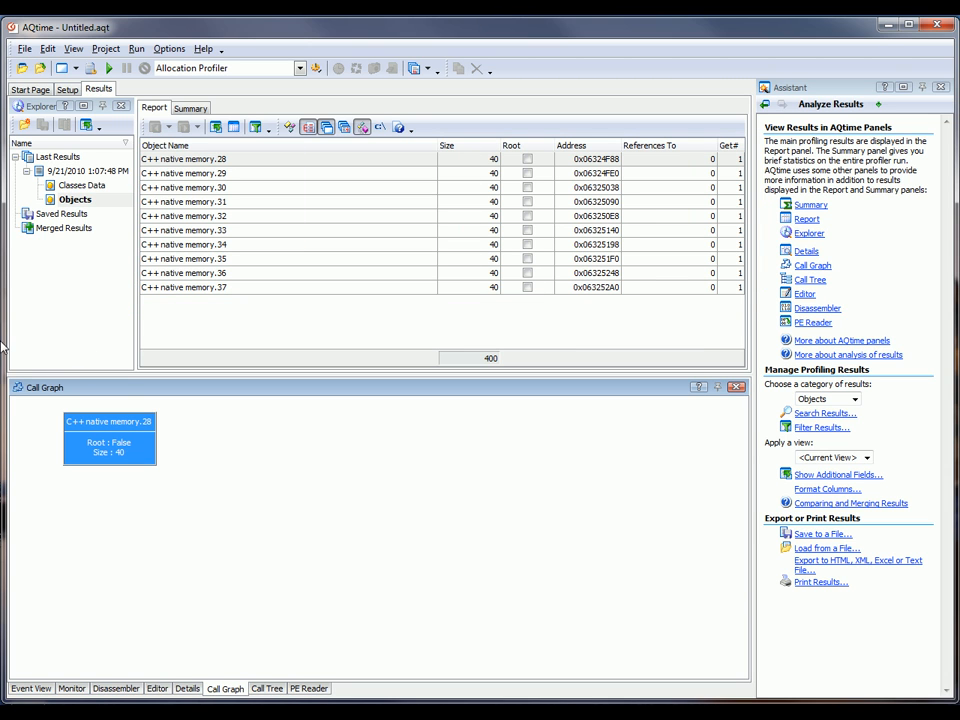
pyautogui.click(84, 185)
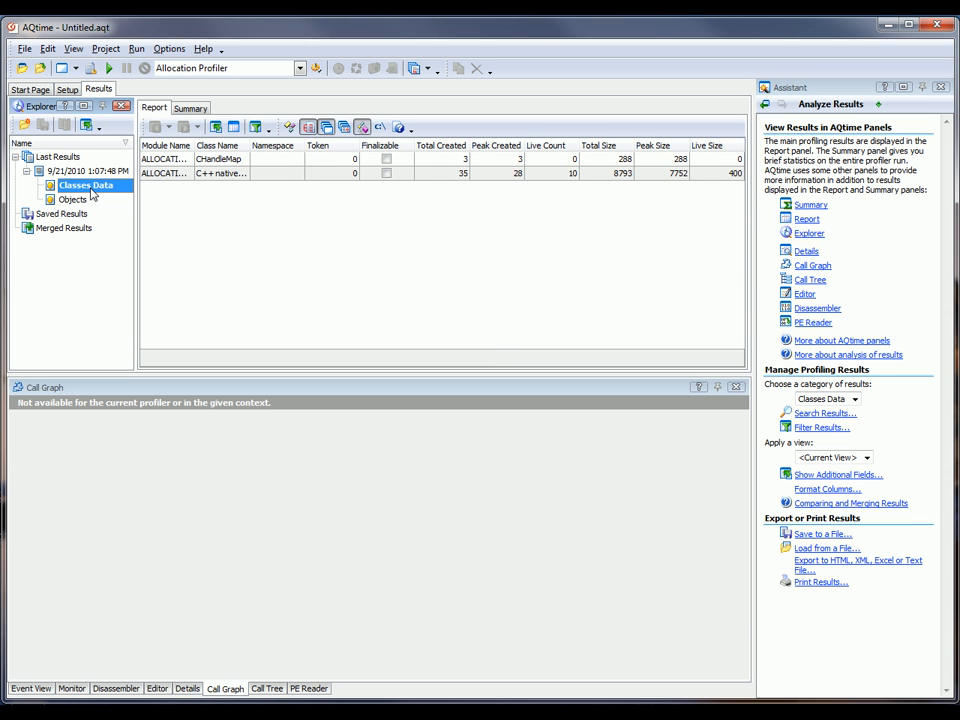
pyautogui.moveTo(338, 228)
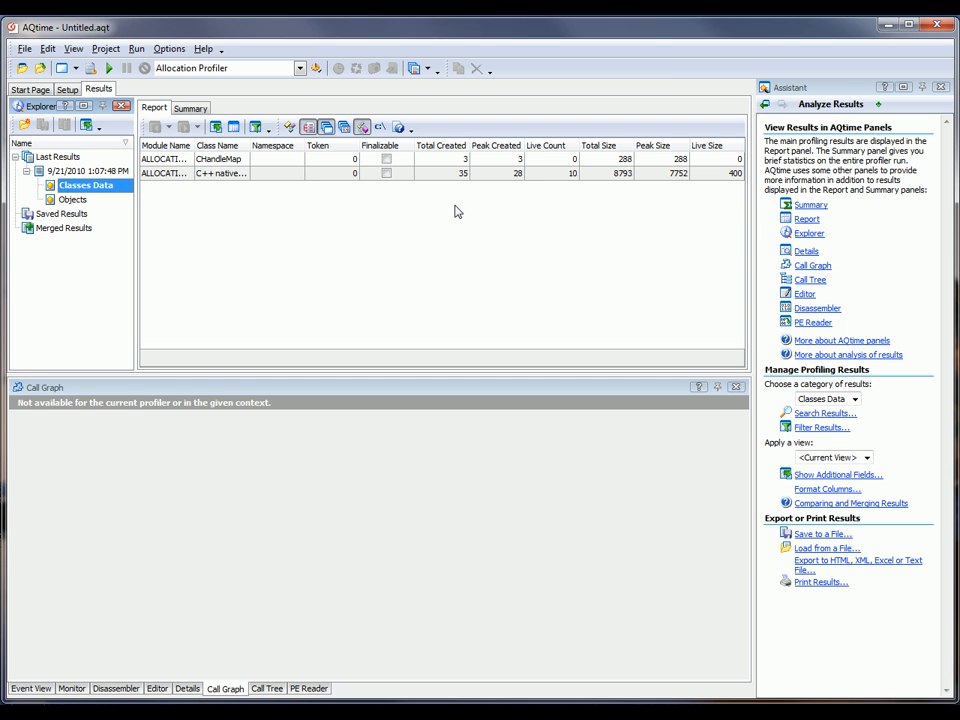
pyautogui.moveTo(80, 207)
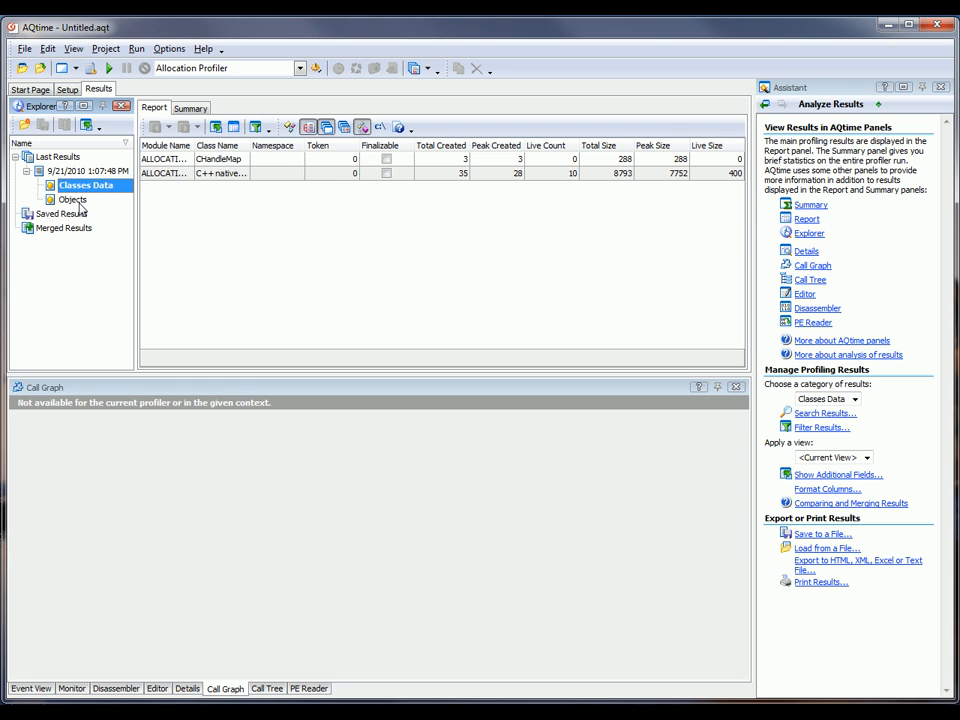
pyautogui.click(72, 199)
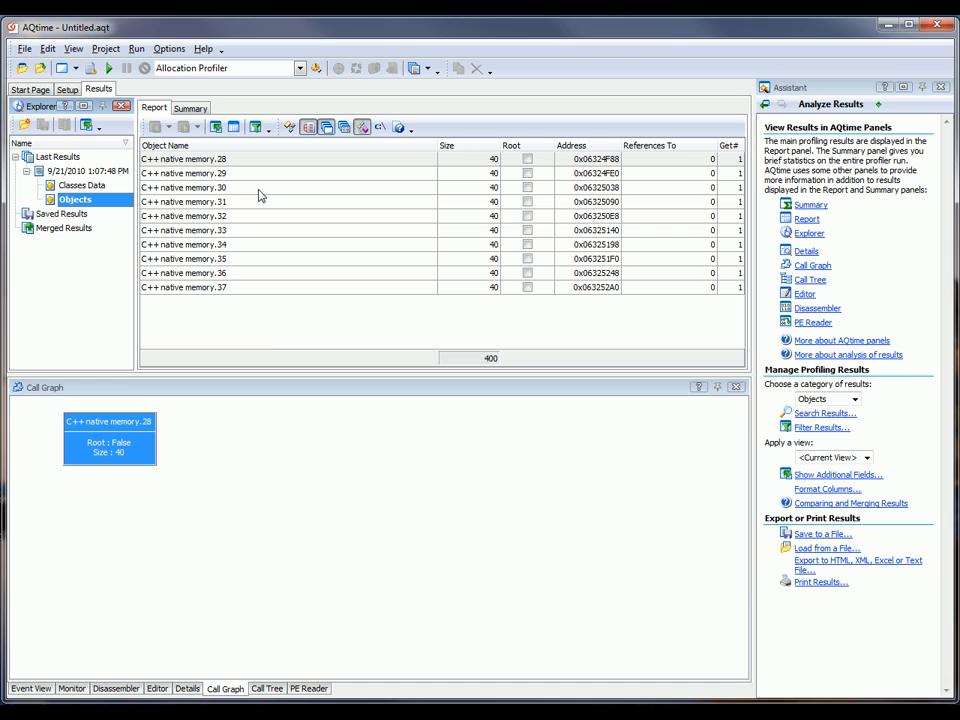
pyautogui.moveTo(198, 687)
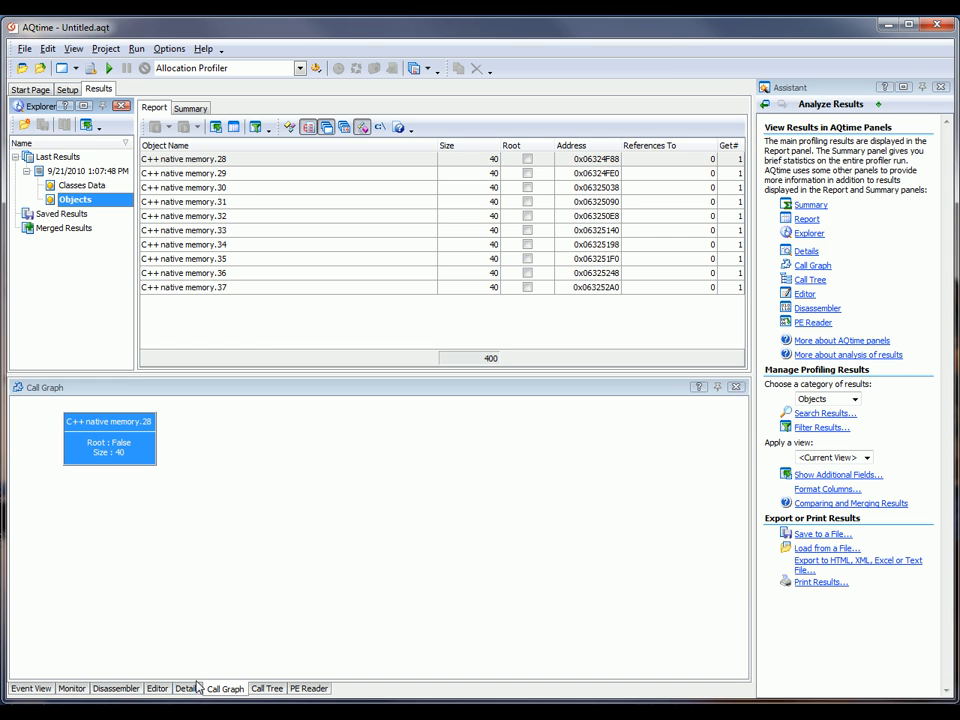
# Show the Details creation call stack, tracing the allocation to AllocationTest in allocationdlg.cpp.
pyautogui.click(187, 688)
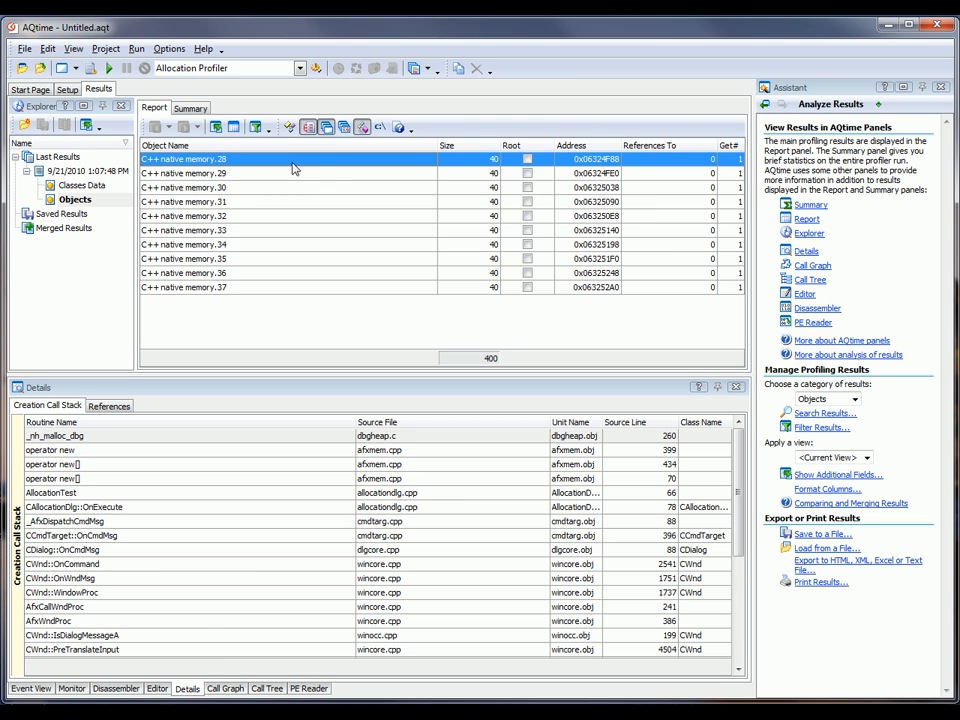
pyautogui.moveTo(185, 431)
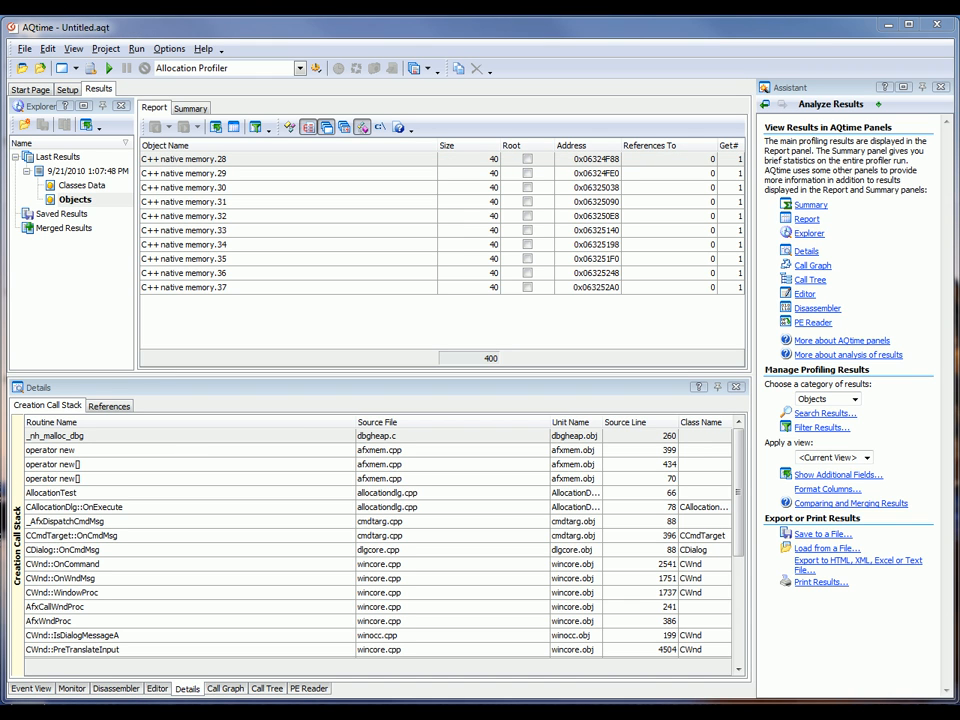
pyautogui.moveTo(901, 531)
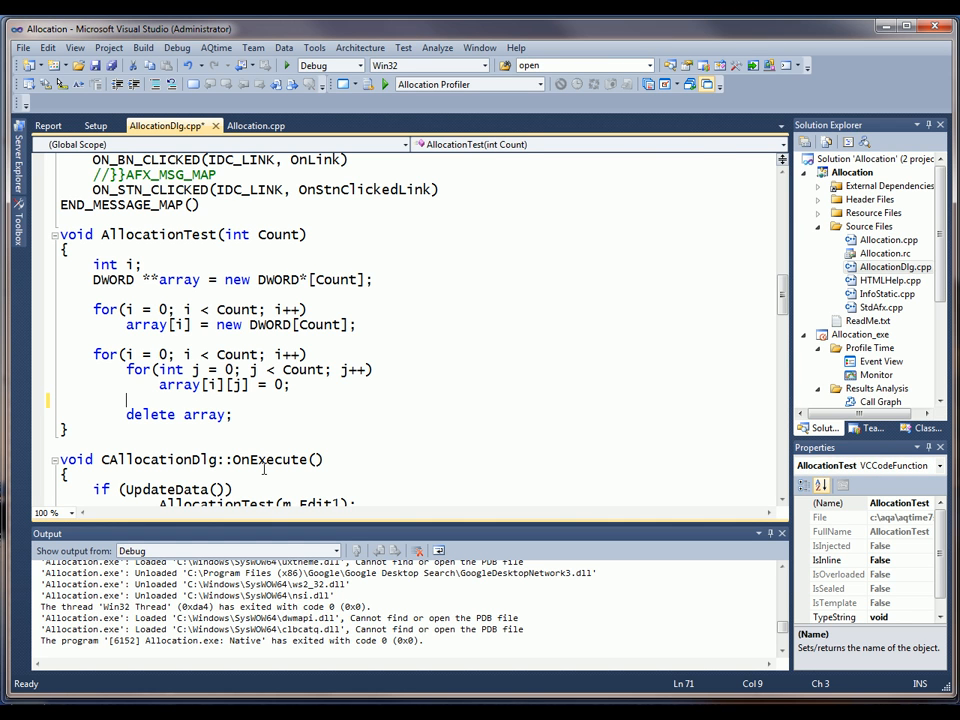
# Type a delete statement for the inner arrays above 'delete array;' in AllocationTest.
pyautogui.write('dele')
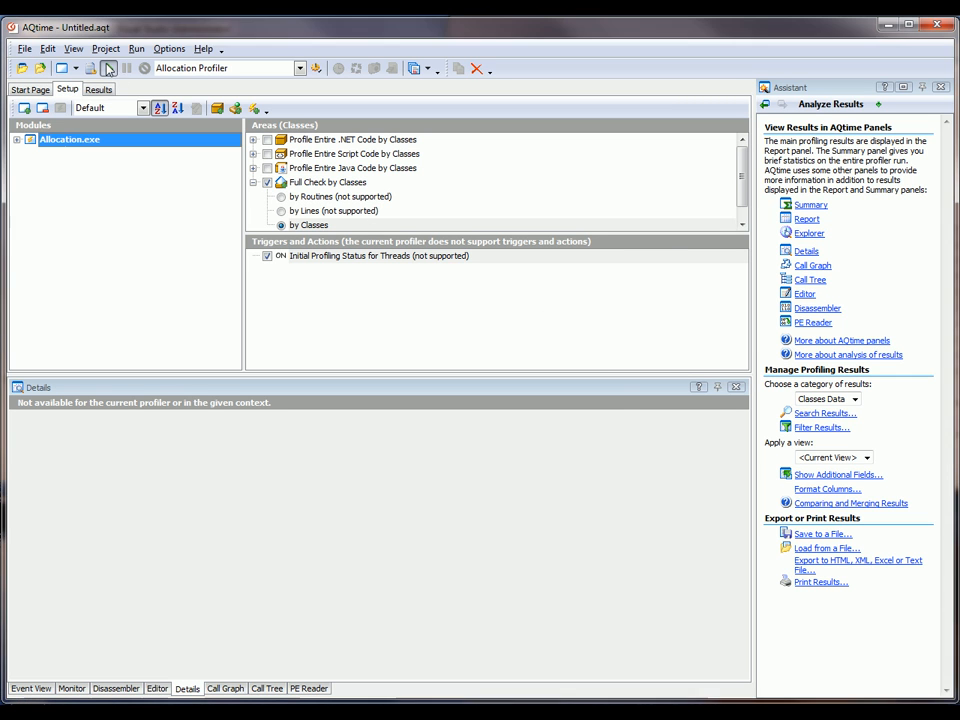
# Re-profile the Allocation sample, entering 10 and closing the sample when done.
pyautogui.click(109, 68)
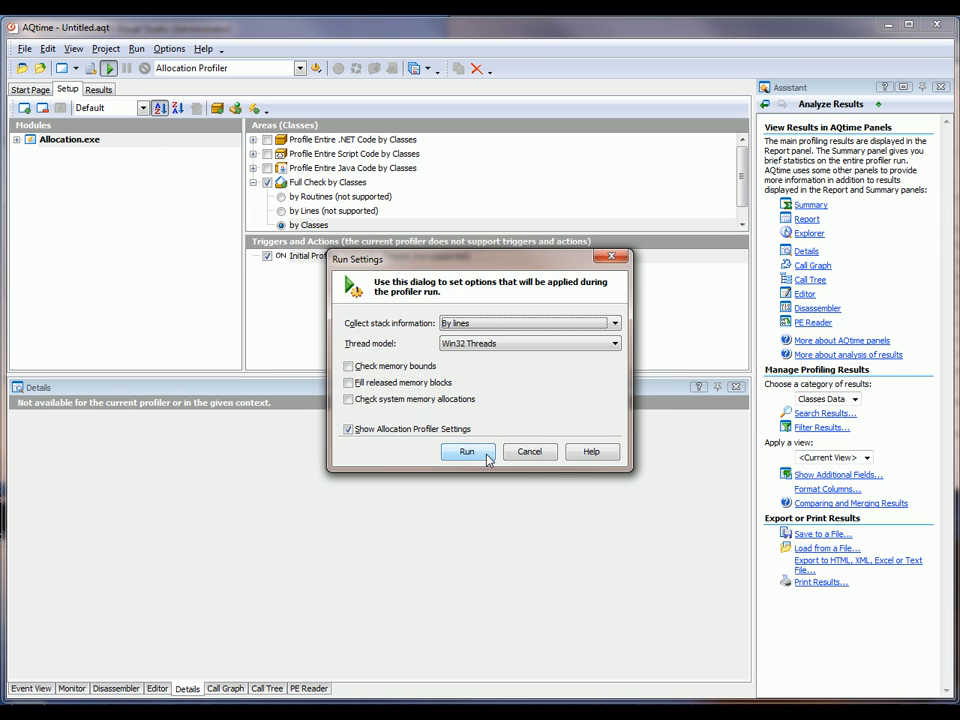
pyautogui.click(466, 451)
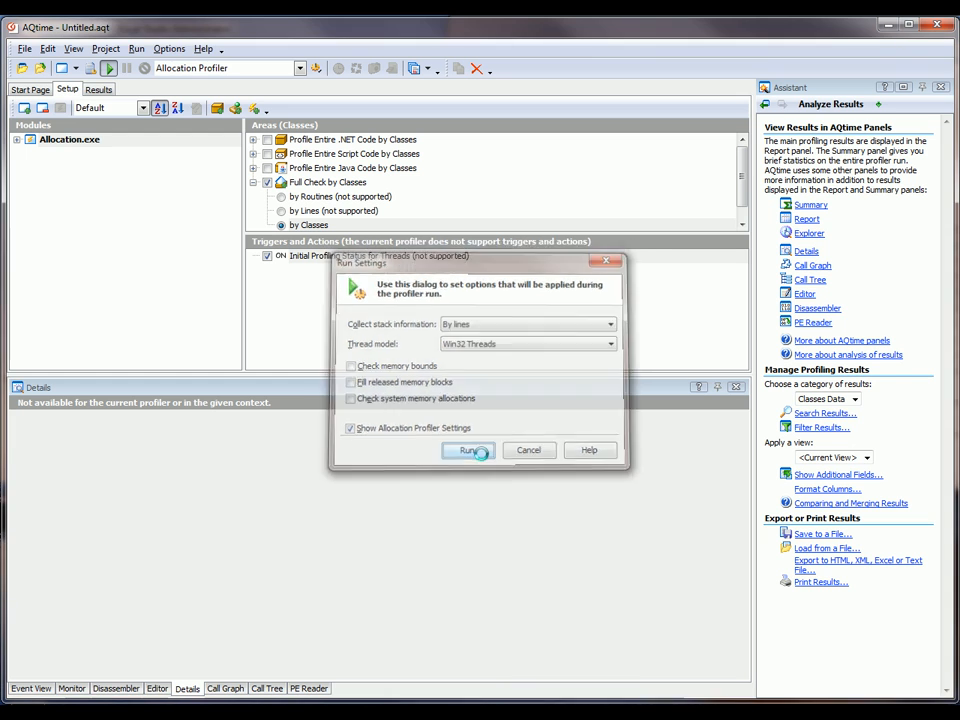
pyautogui.click(468, 450)
pyautogui.write('1')
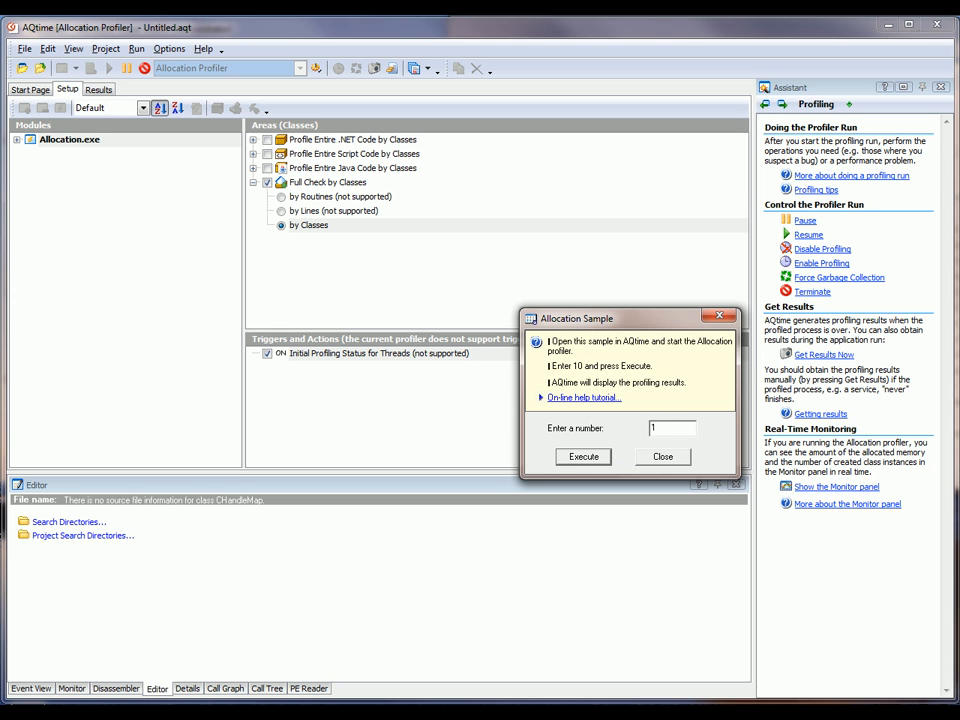
pyautogui.write('0')
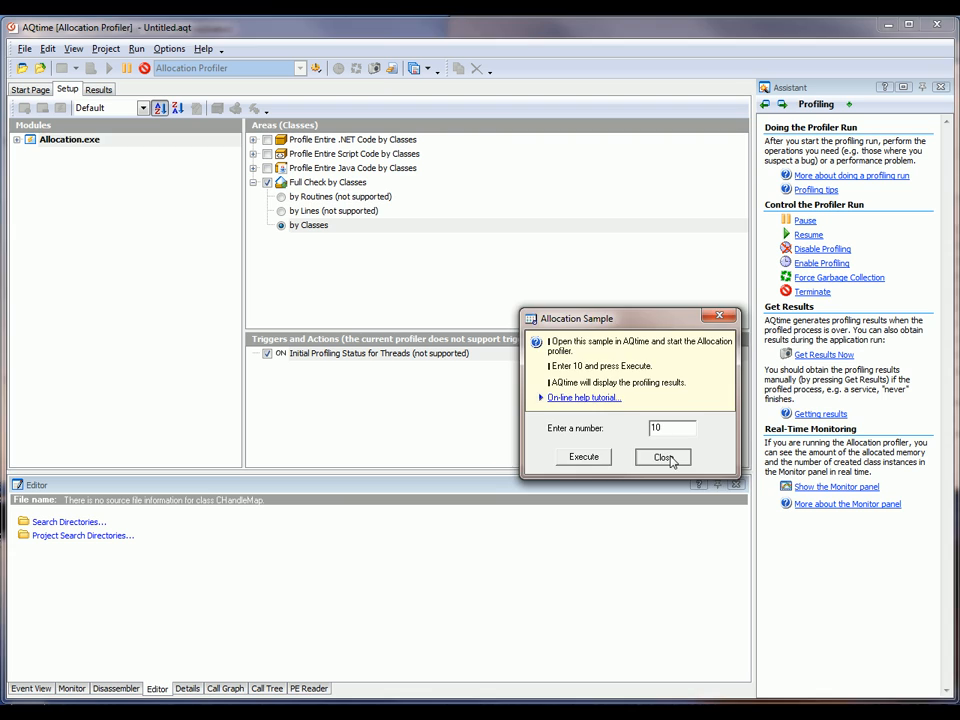
pyautogui.click(663, 457)
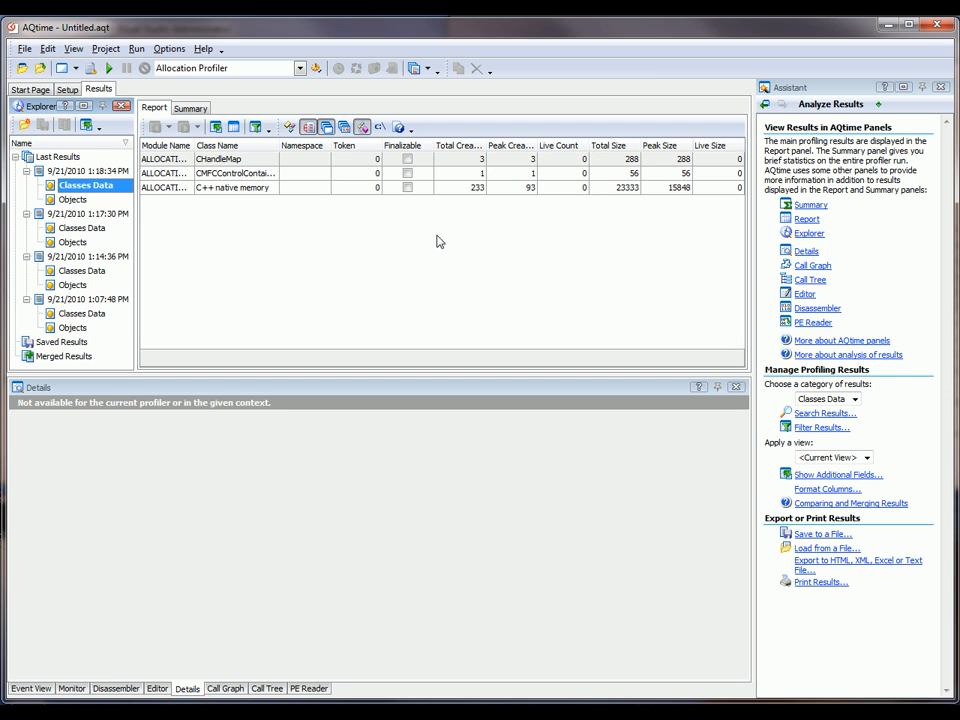
# Check the 1:18:34 PM run: 0 live C++ native memory objects and an empty Objects list.
pyautogui.click(74, 199)
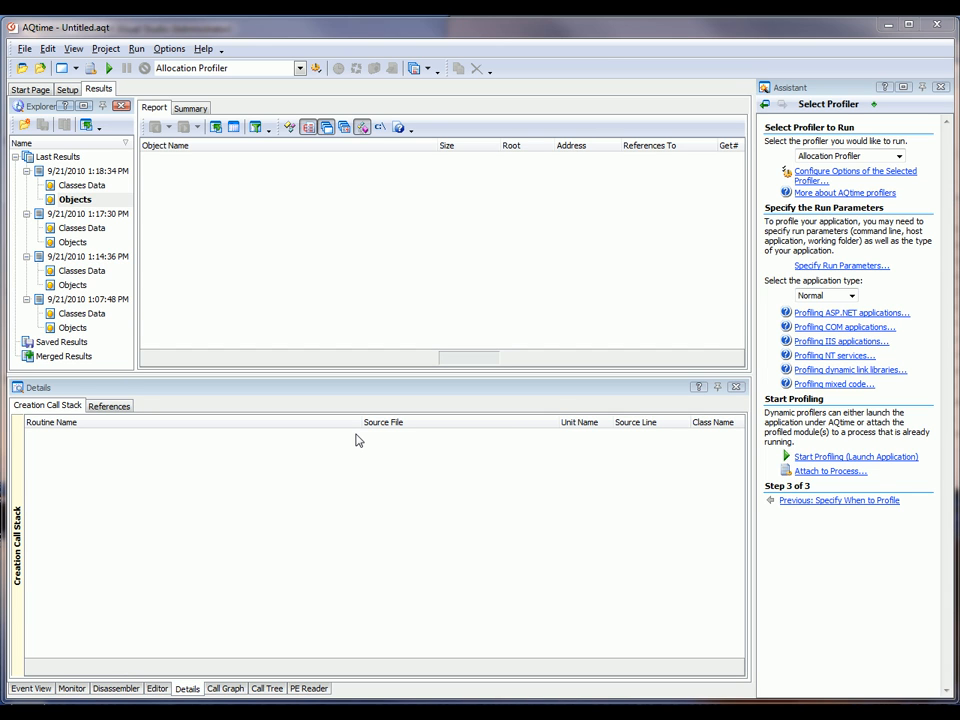
pyautogui.click(75, 199)
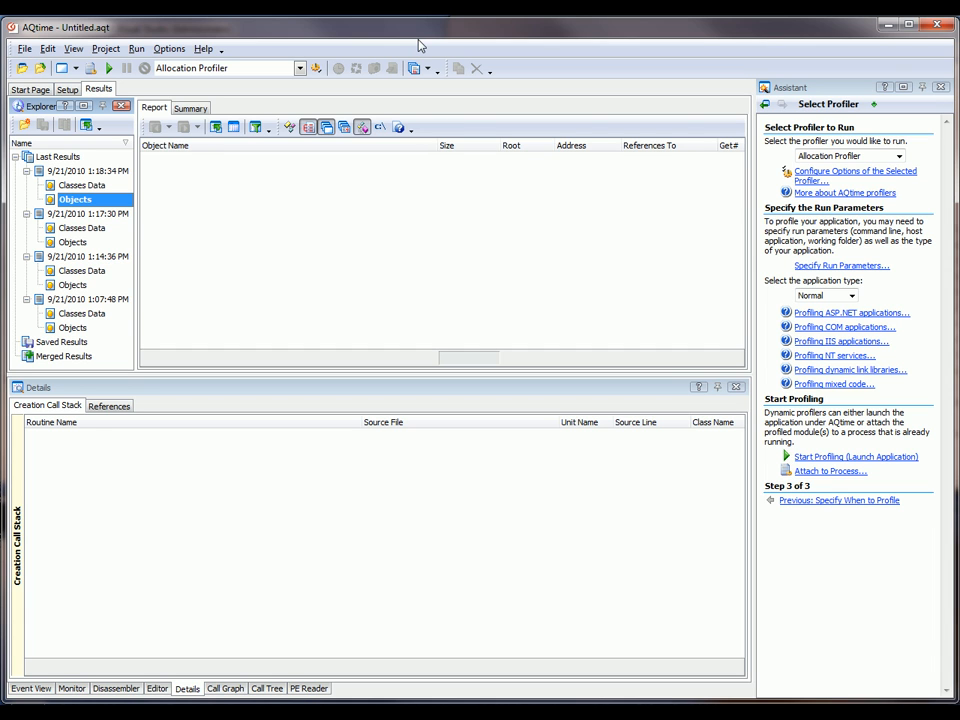
pyautogui.click(136, 48)
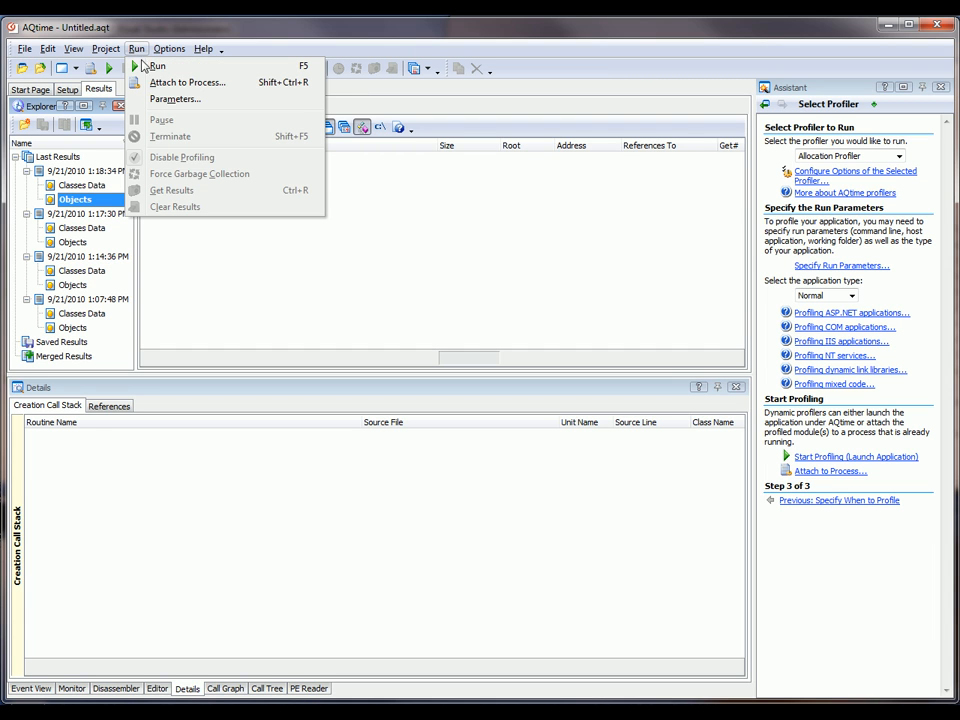